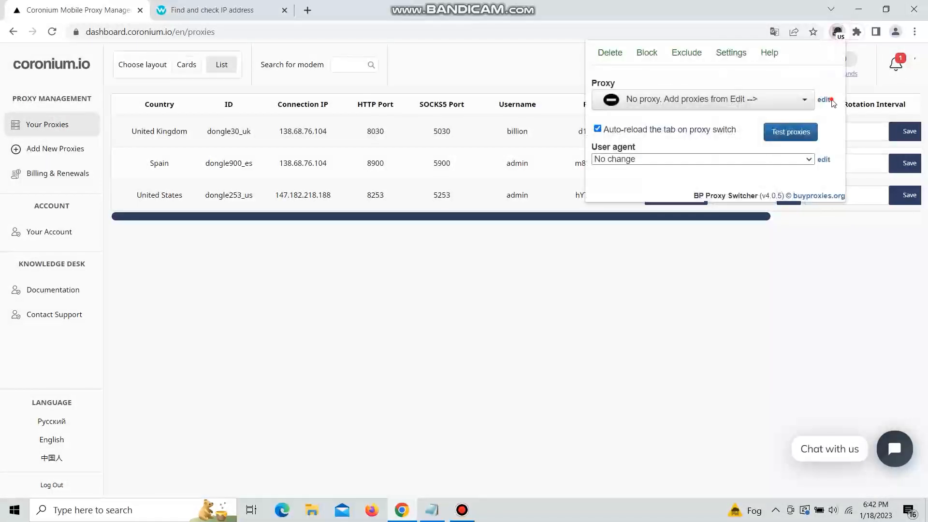
Dismiss the proxy switcher panel to show the Your Proxies table with IPs, ports and credentials
{"action": "left_click", "coordinate": [824, 98]}
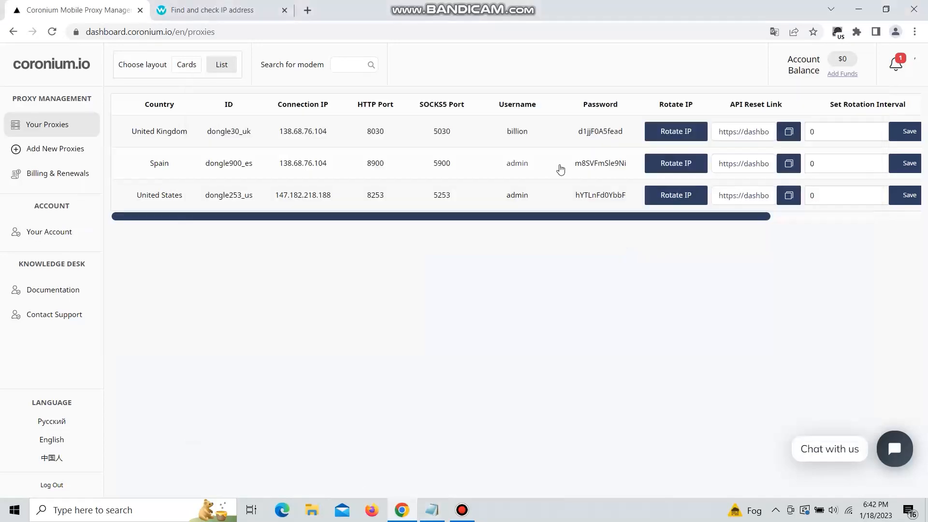
{"action": "mouse_move", "coordinate": [364, 194]}
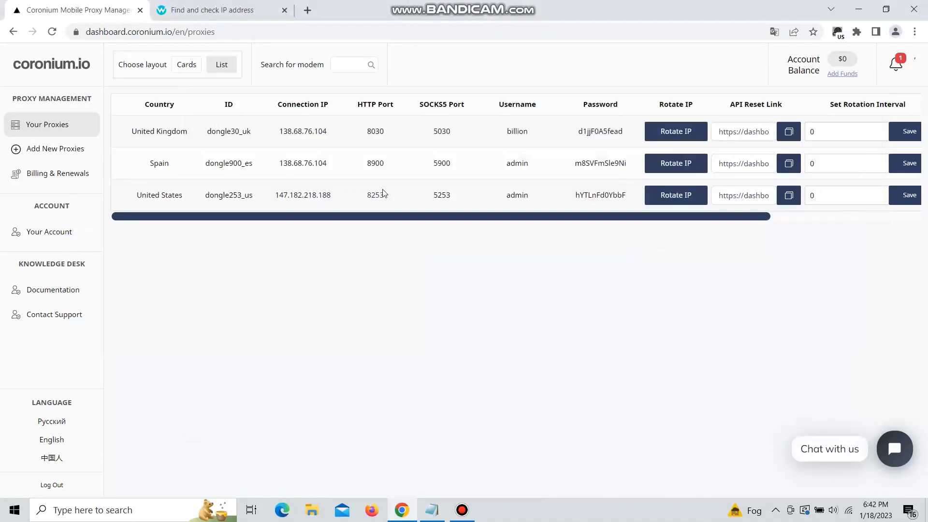
{"action": "mouse_move", "coordinate": [456, 203]}
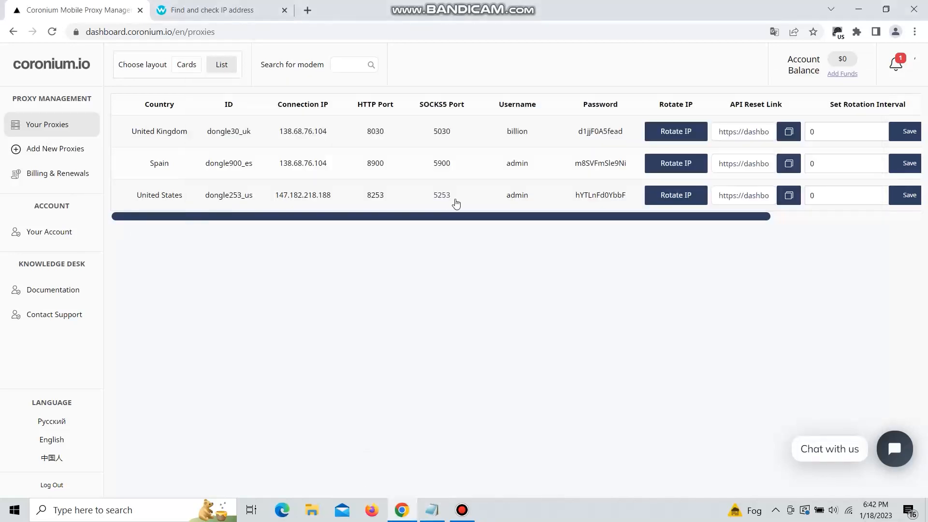
{"action": "left_click", "coordinate": [789, 195]}
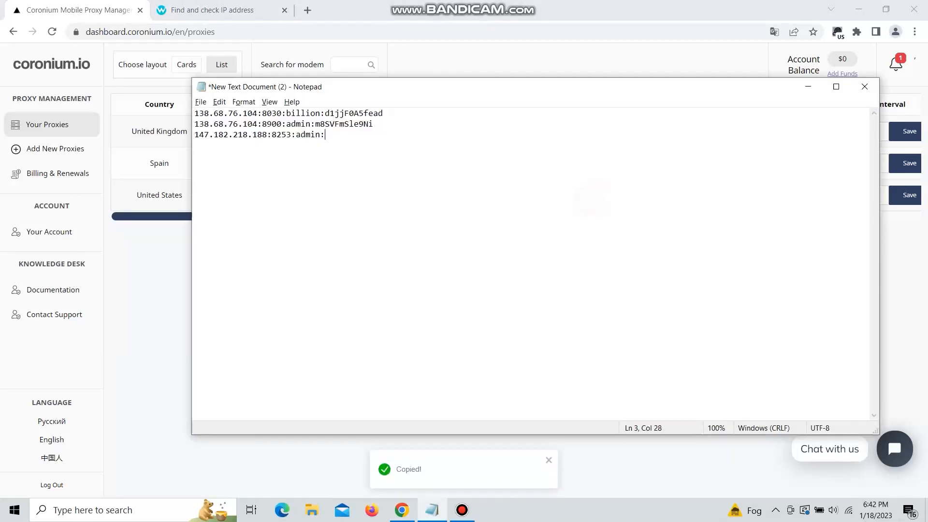
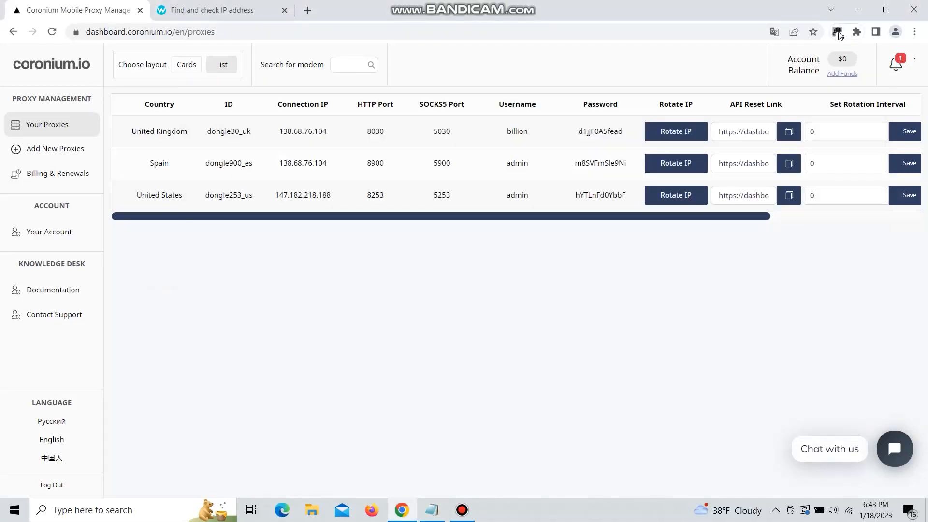
Switch the browser onto an imported Coronium proxy so whoer.net shows a United Kingdom IP
{"action": "left_click", "coordinate": [839, 31]}
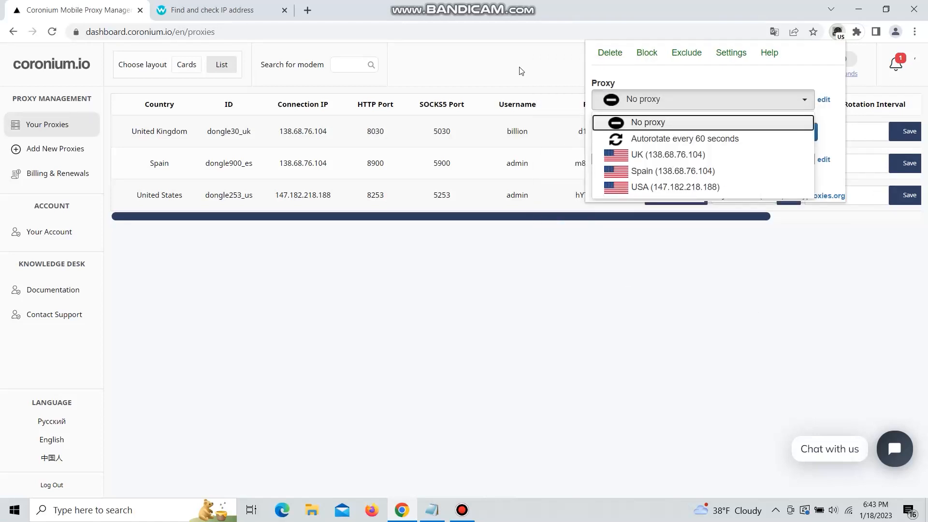
{"action": "left_click", "coordinate": [668, 154]}
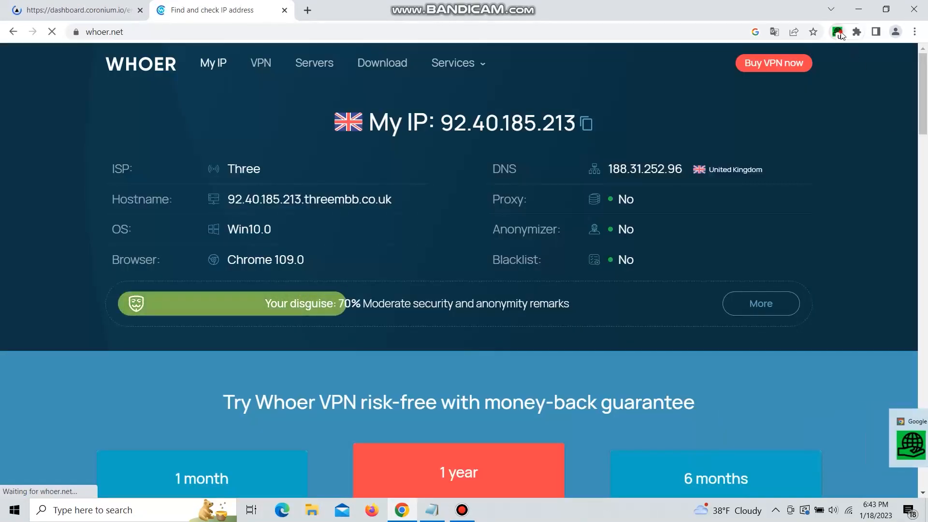
Select the USA proxy 147.182.218.188 so whoer.net reports a T-Mobile USA address
{"action": "left_click", "coordinate": [837, 31]}
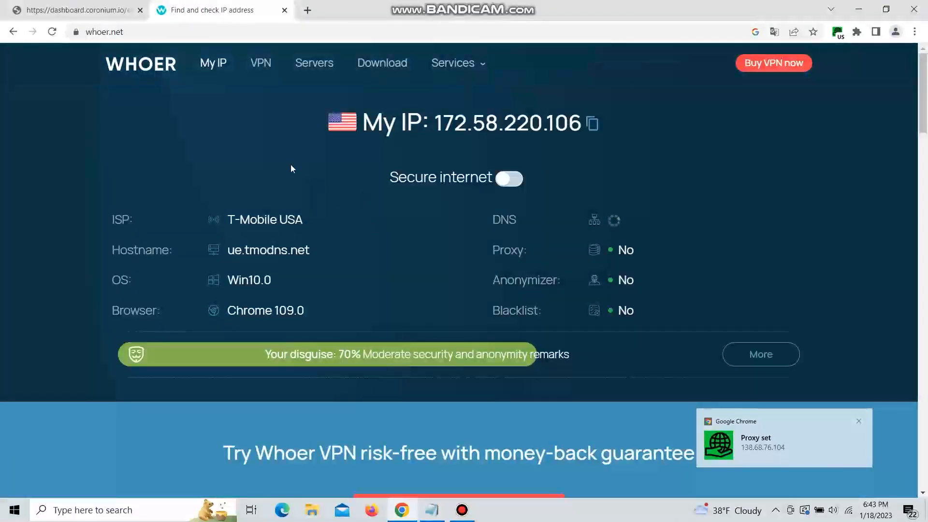
{"action": "left_click", "coordinate": [839, 31]}
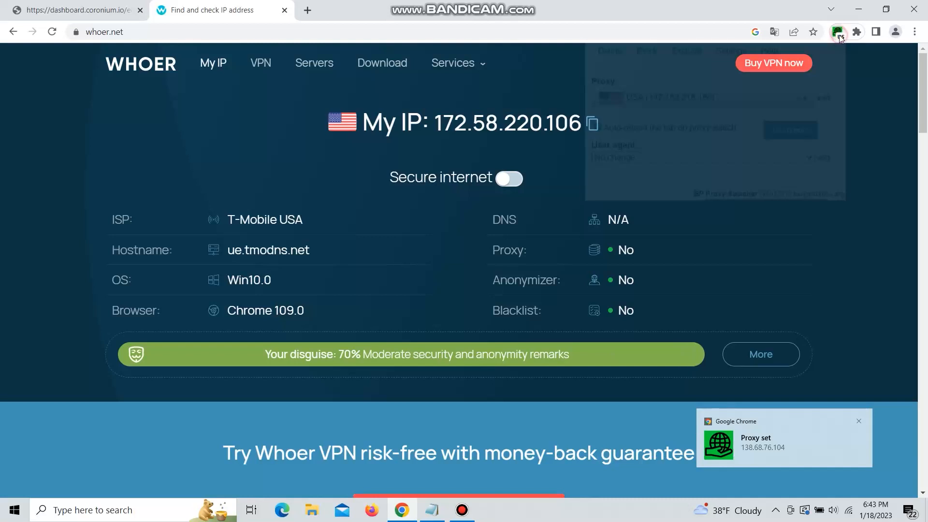
{"action": "left_click", "coordinate": [839, 31]}
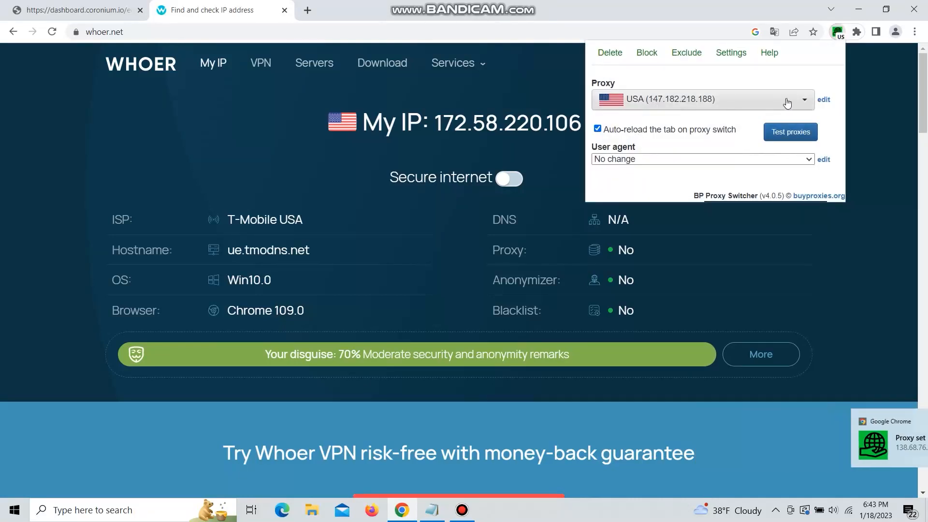
{"action": "left_click", "coordinate": [823, 100]}
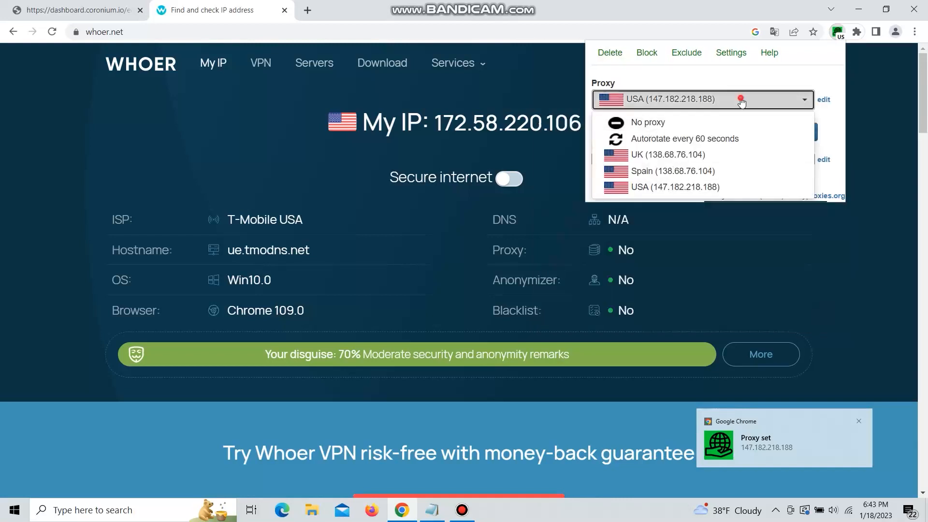
Start Autorotate every 60 seconds across the imported proxies and dismiss the panel
{"action": "left_click", "coordinate": [684, 138]}
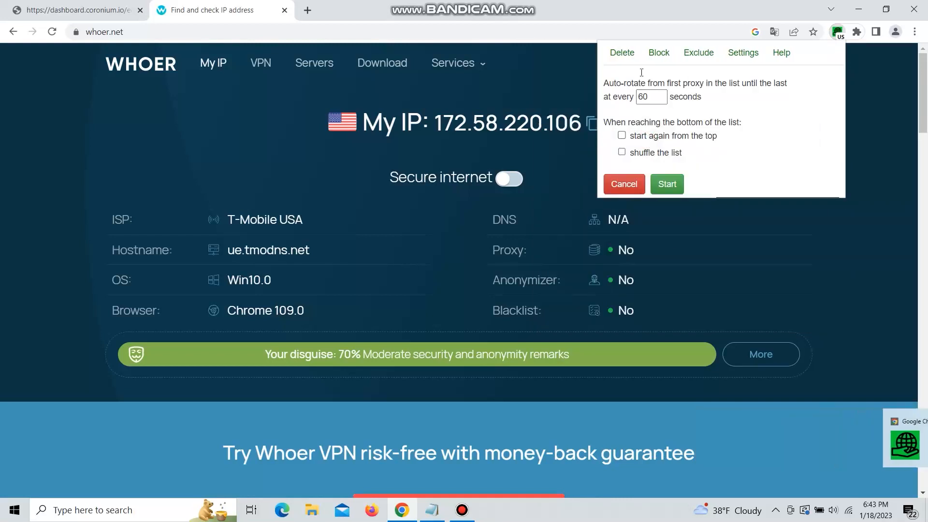
{"action": "left_click", "coordinate": [666, 183]}
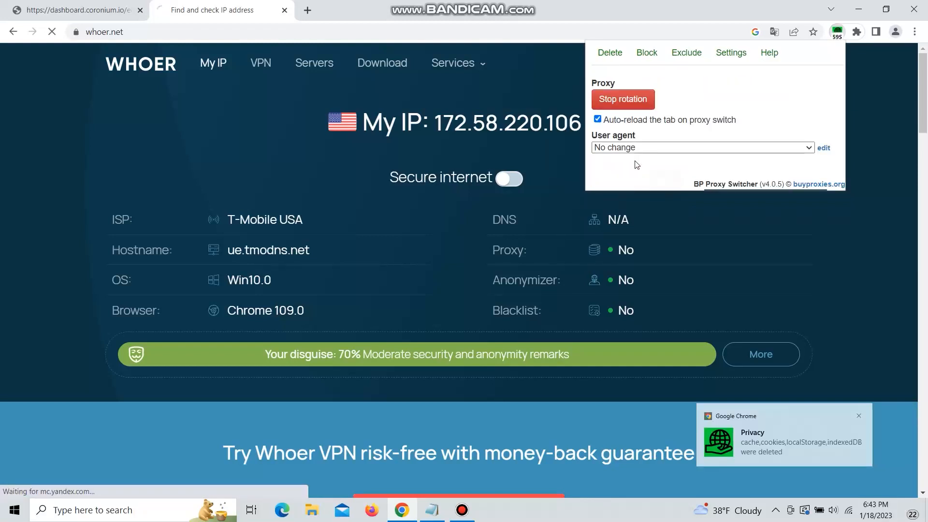
{"action": "left_click", "coordinate": [296, 346]}
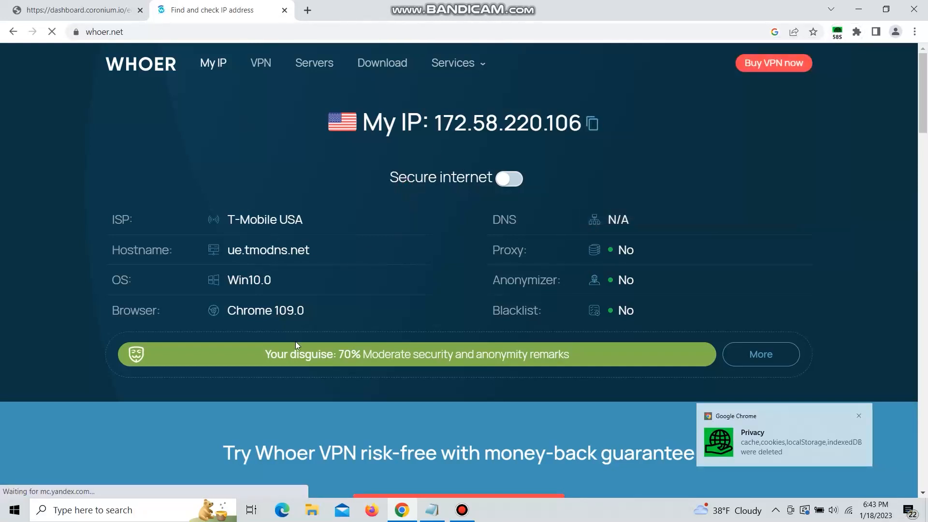